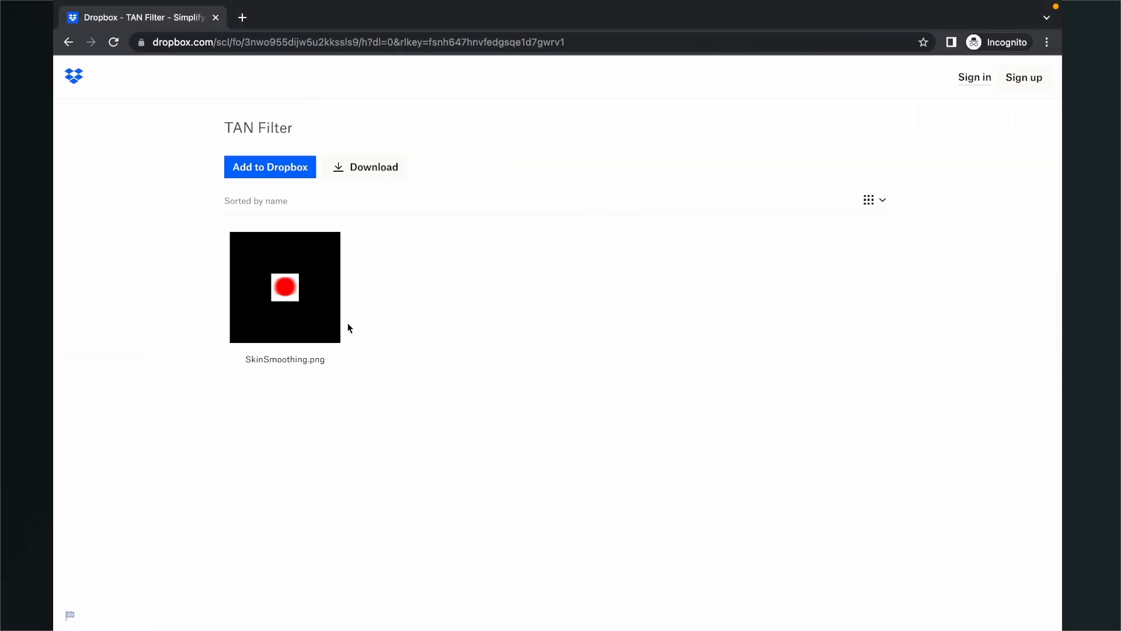
Preview SkinSmoothing.png from the Dropbox TAN Filter folder and download it
left_click(284, 286)
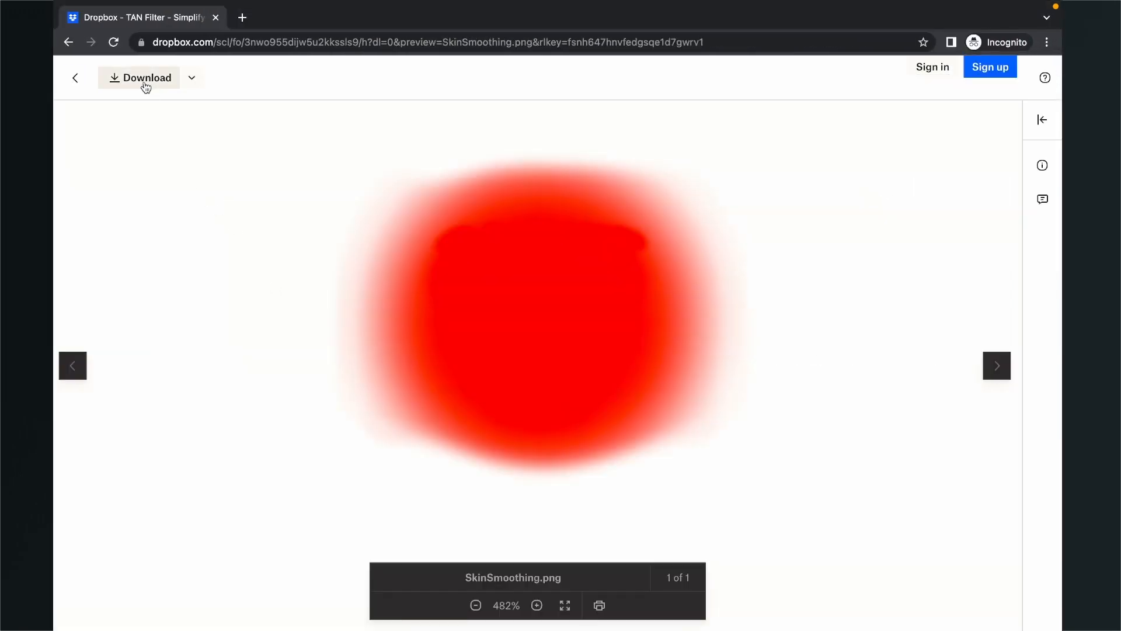
left_click(146, 77)
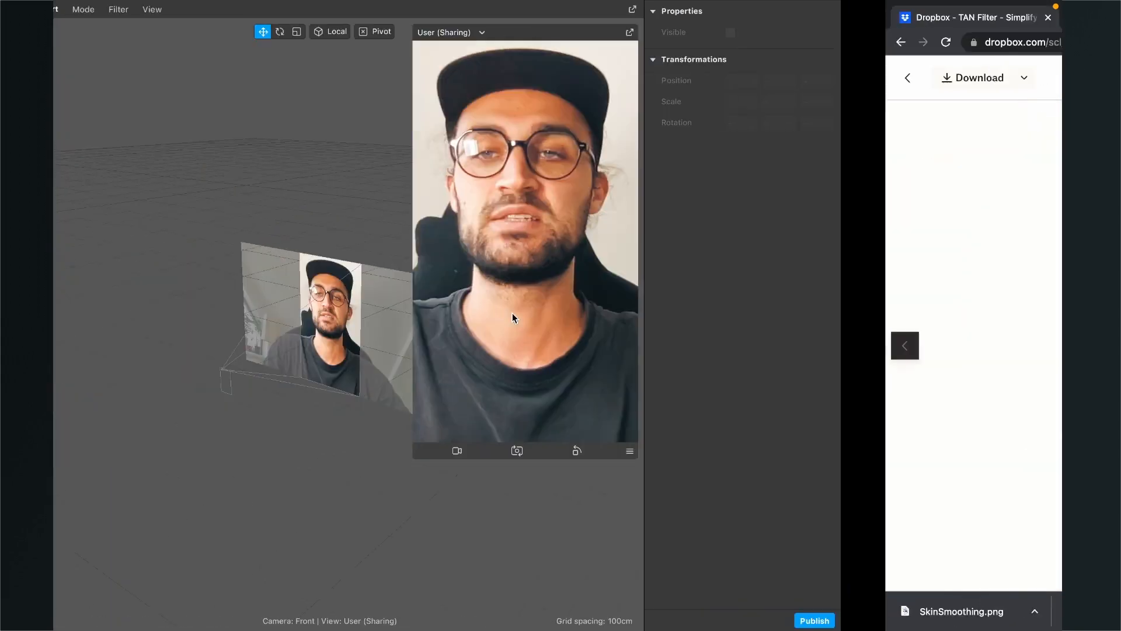
Import the SkinSmoothing texture into Assets and set its iOS compression to None
left_click(1047, 17)
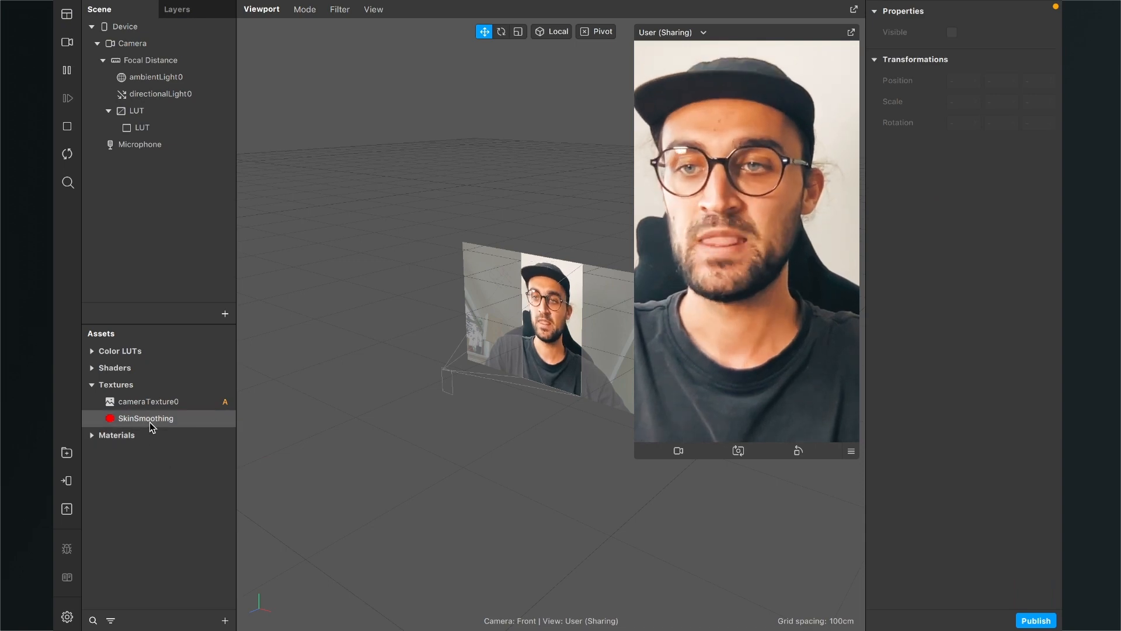
left_click(145, 418)
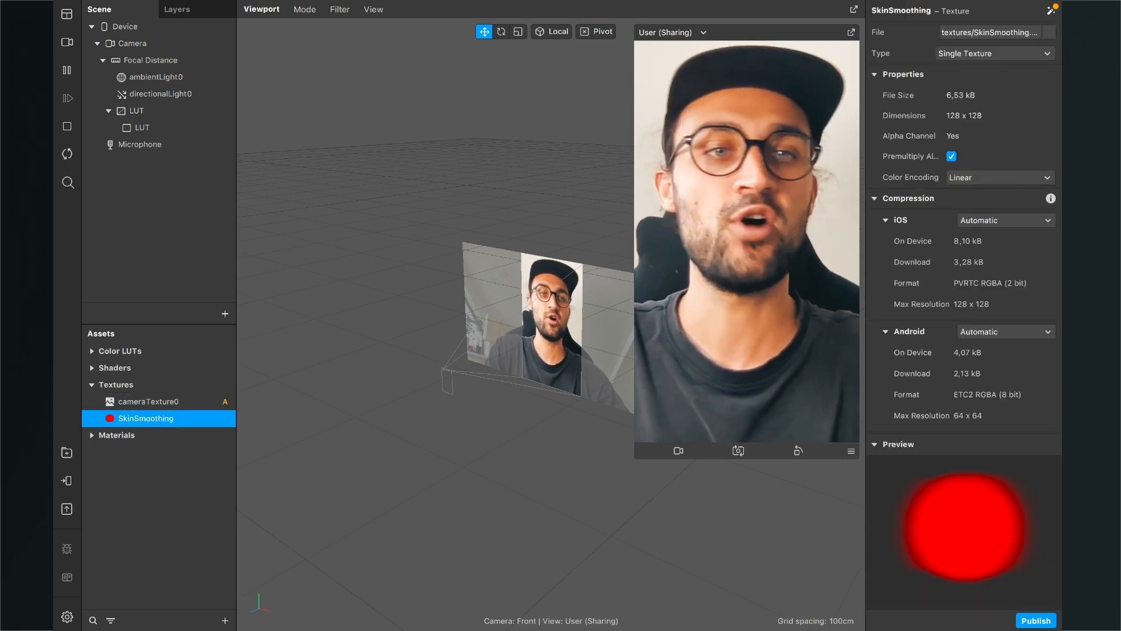
left_click(1003, 220)
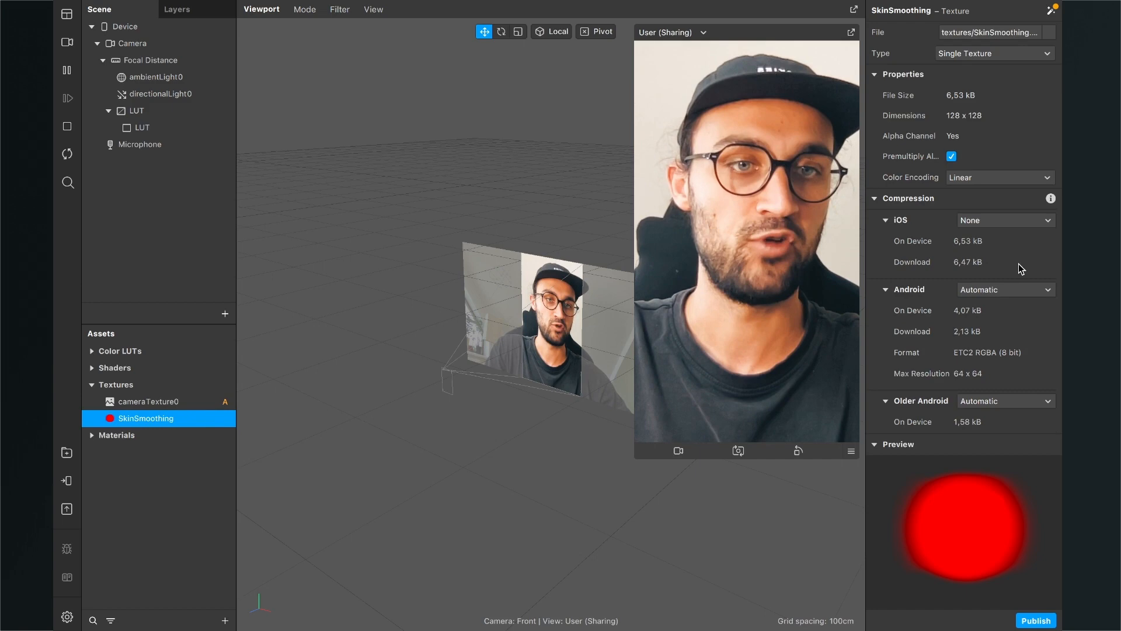
left_click(1004, 289)
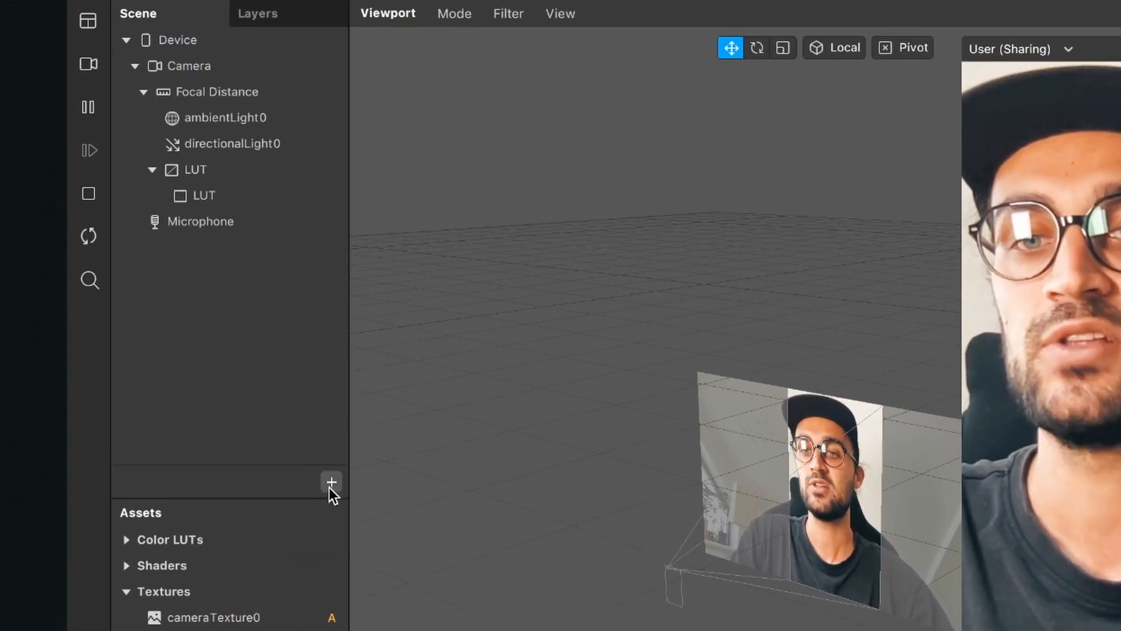
Add a Face Tracker with a Face Mesh from the Scene panel's + menu
left_click(330, 483)
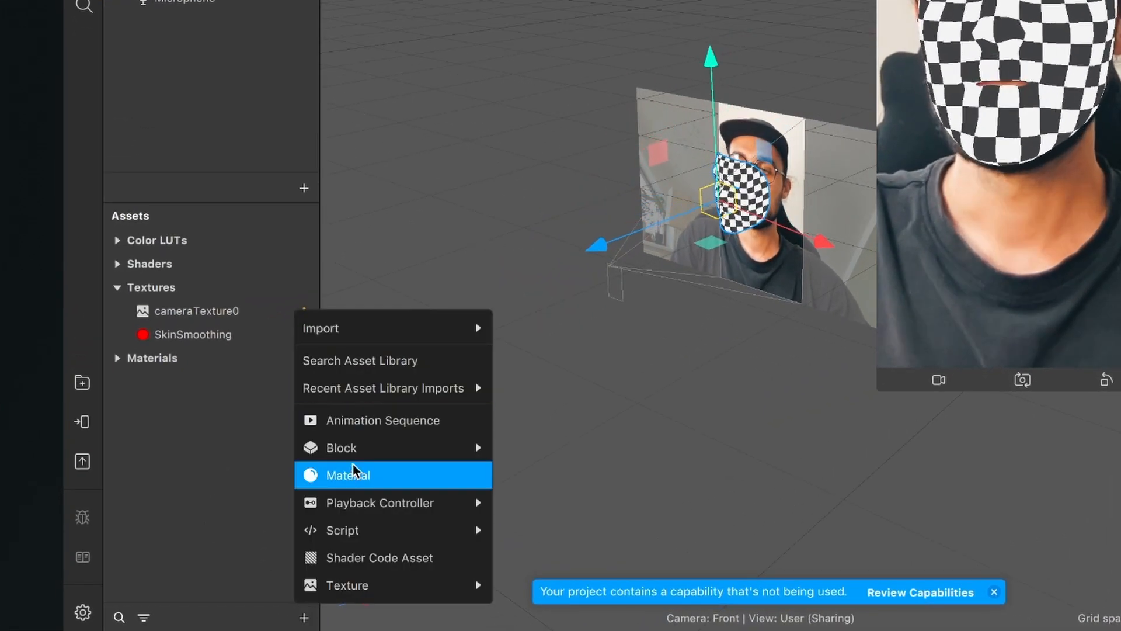
Create a material named Tan with brown diffuse colour and SkinSmoothing as its alpha texture
left_click(348, 475)
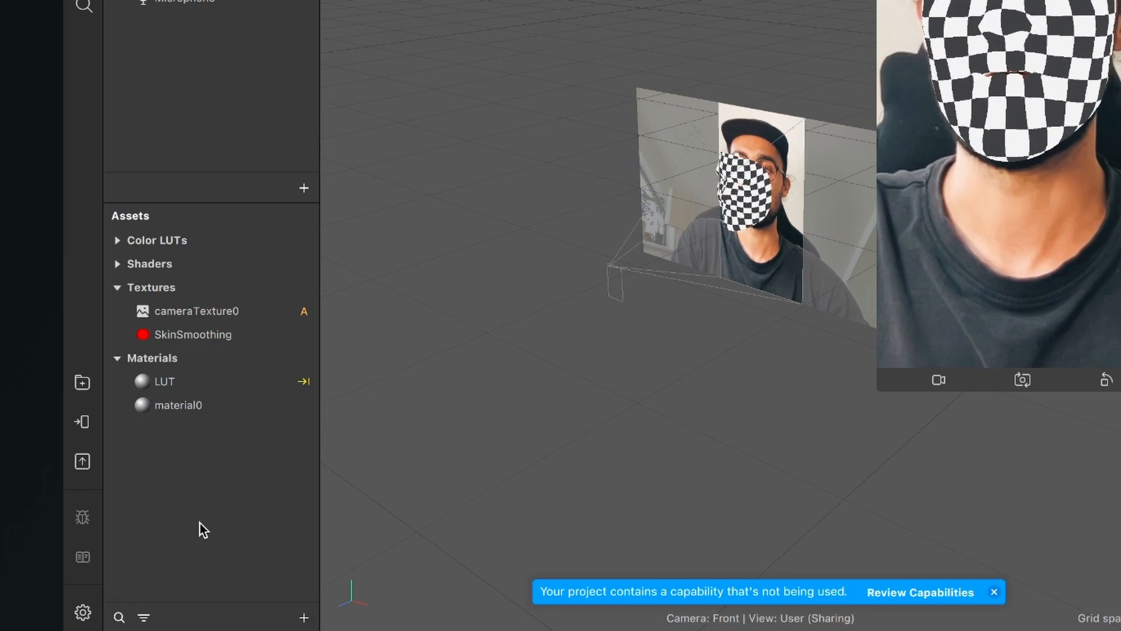
left_click(178, 405)
type("Tan")
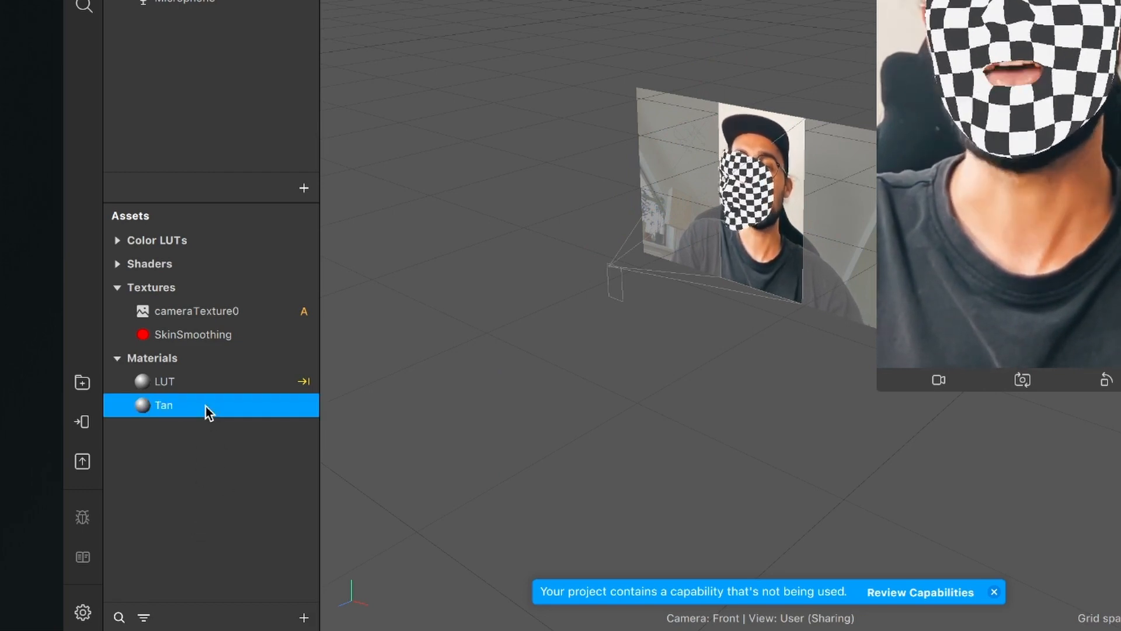
mouse_move(193, 417)
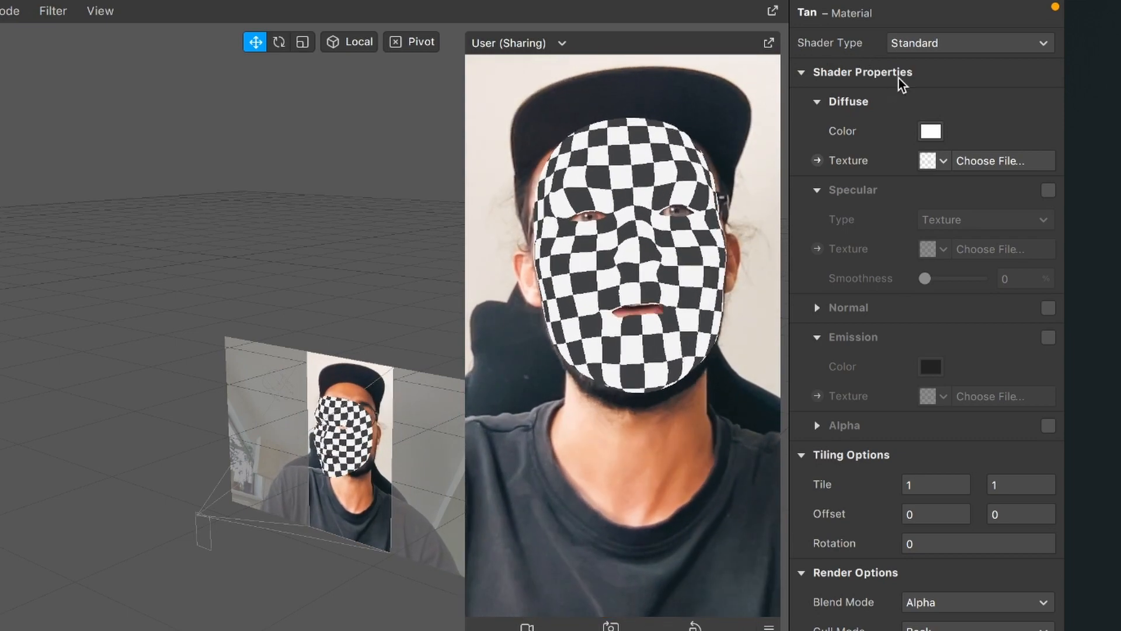
mouse_move(902, 149)
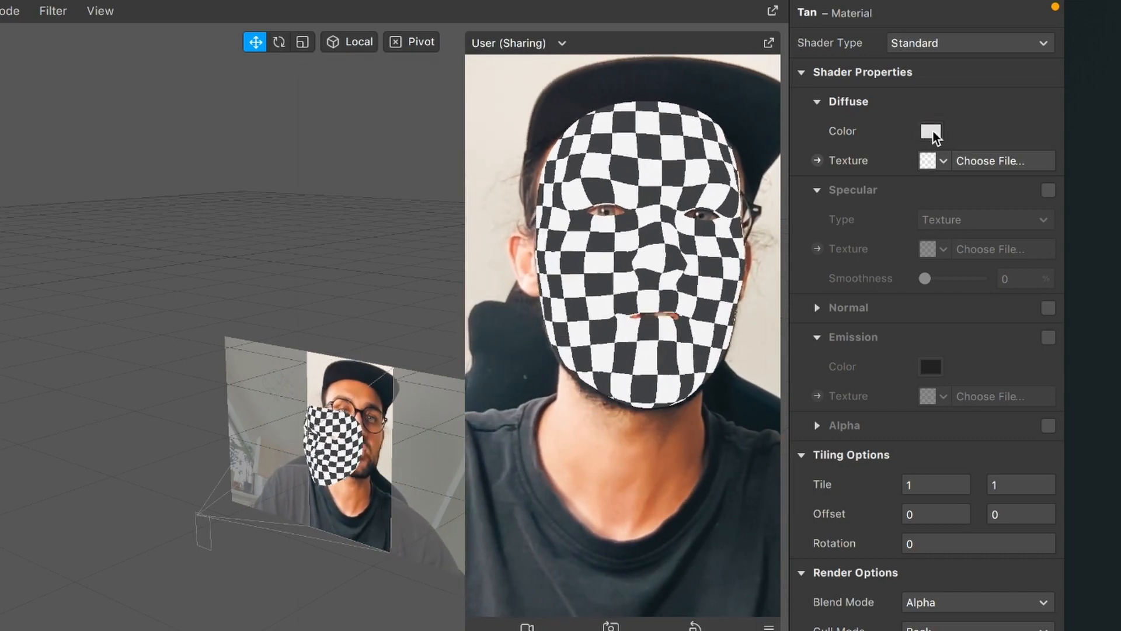
left_click(931, 131)
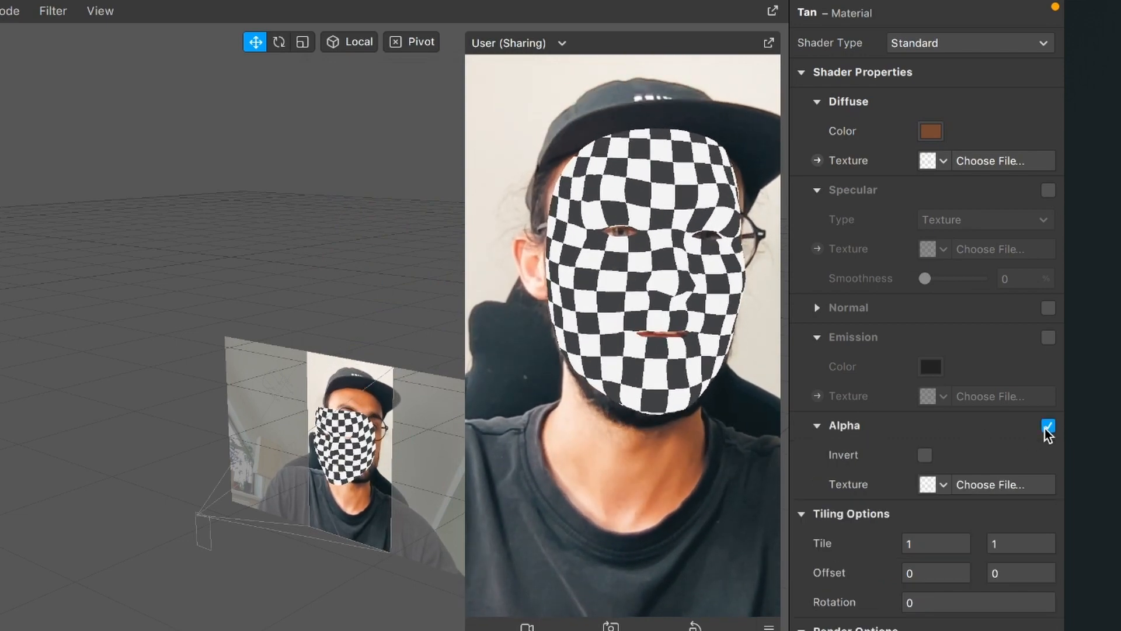
left_click(945, 484)
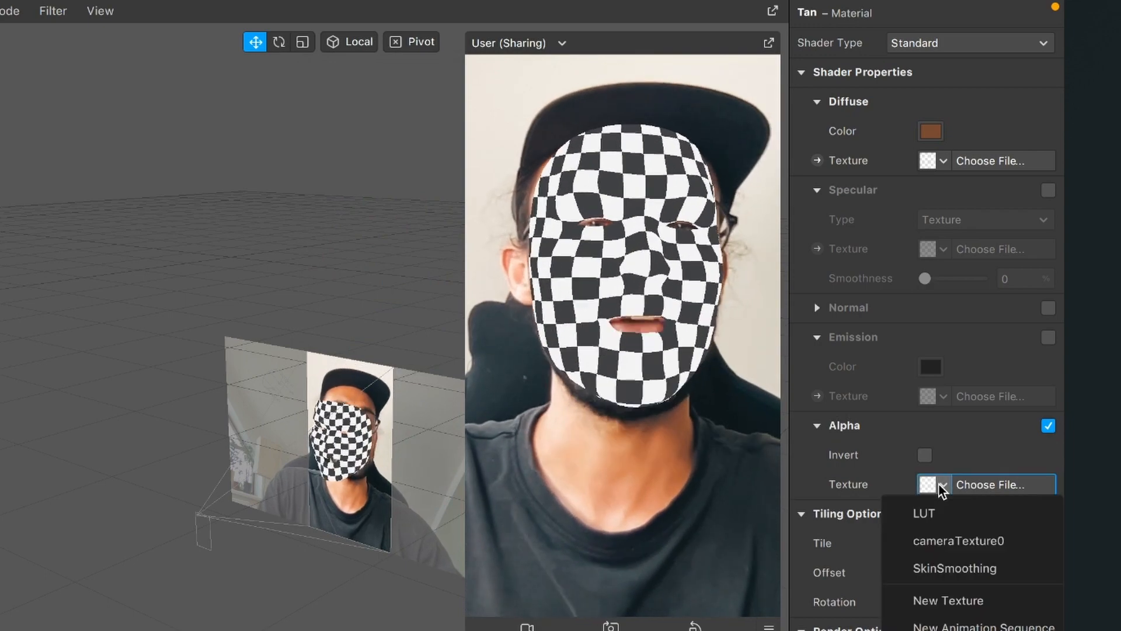
mouse_move(955, 568)
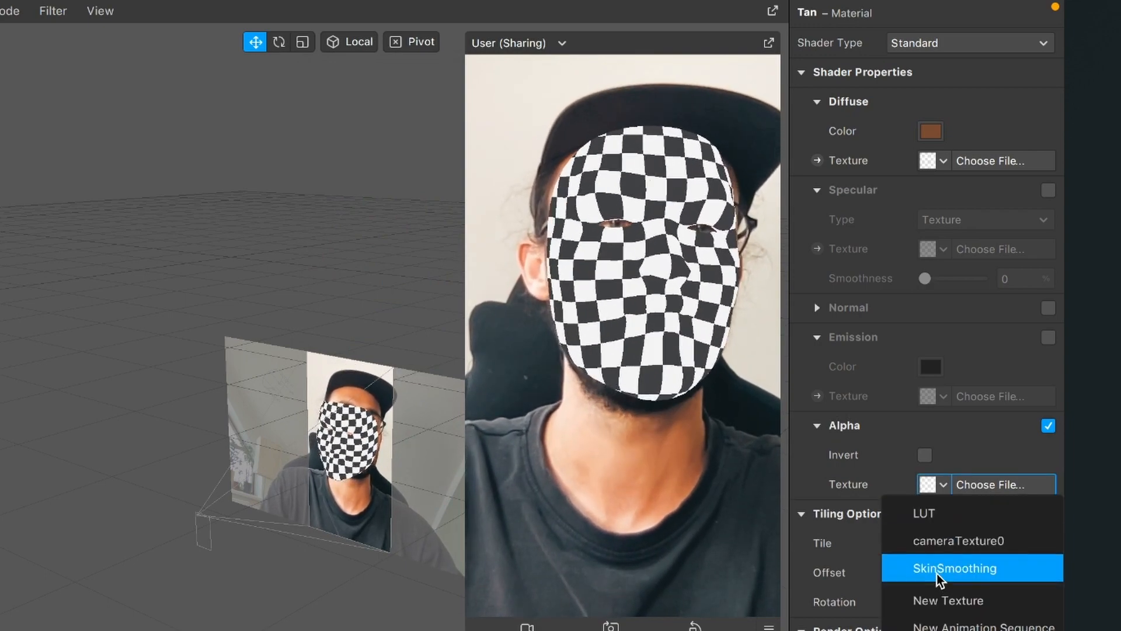
left_click(955, 568)
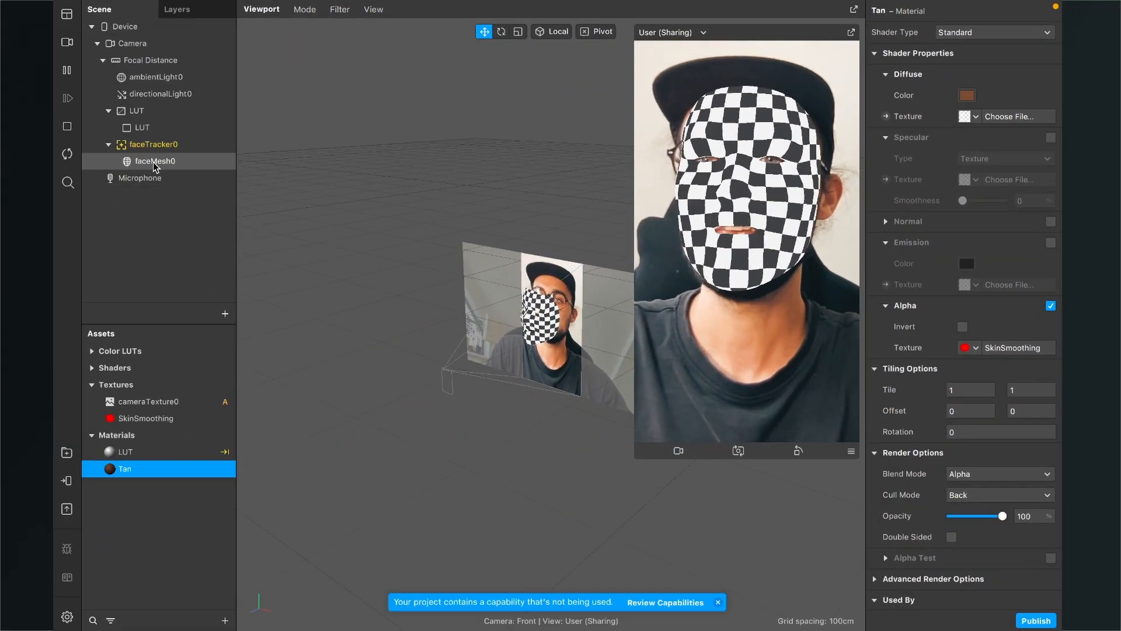
Assign the Tan material to faceMesh0 and select Tan in Assets
left_click(154, 161)
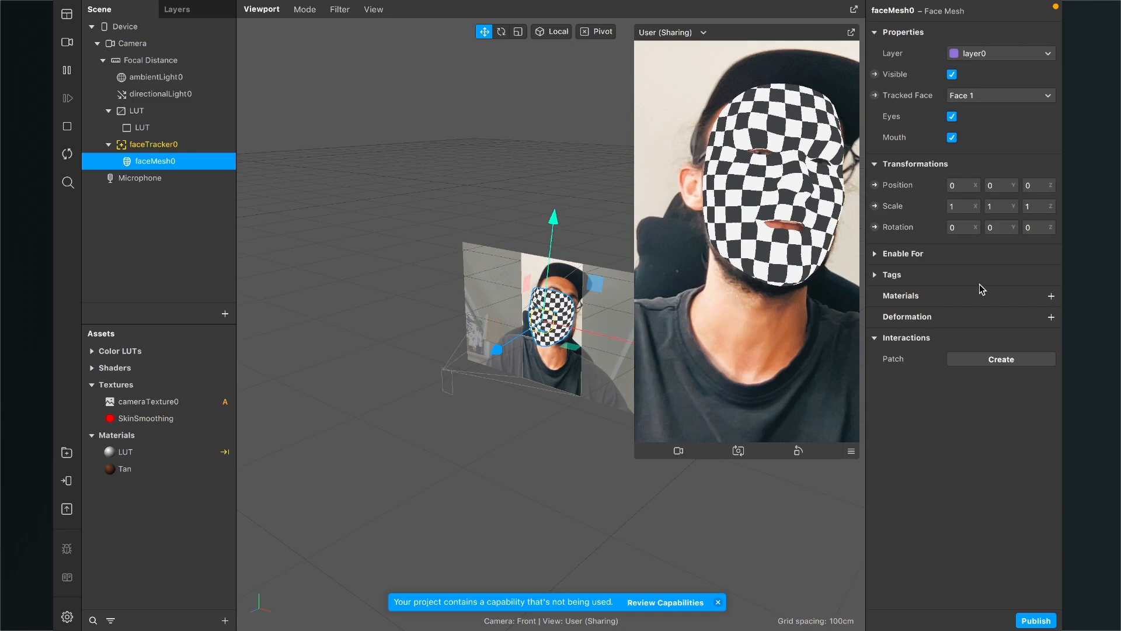
left_click(1051, 295)
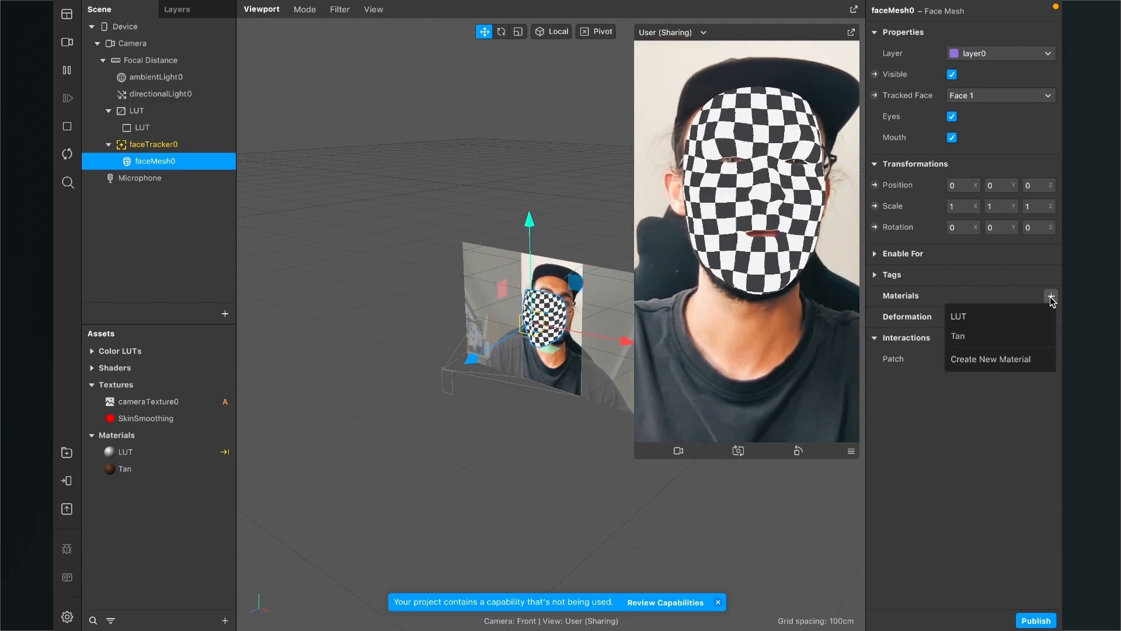
left_click(958, 337)
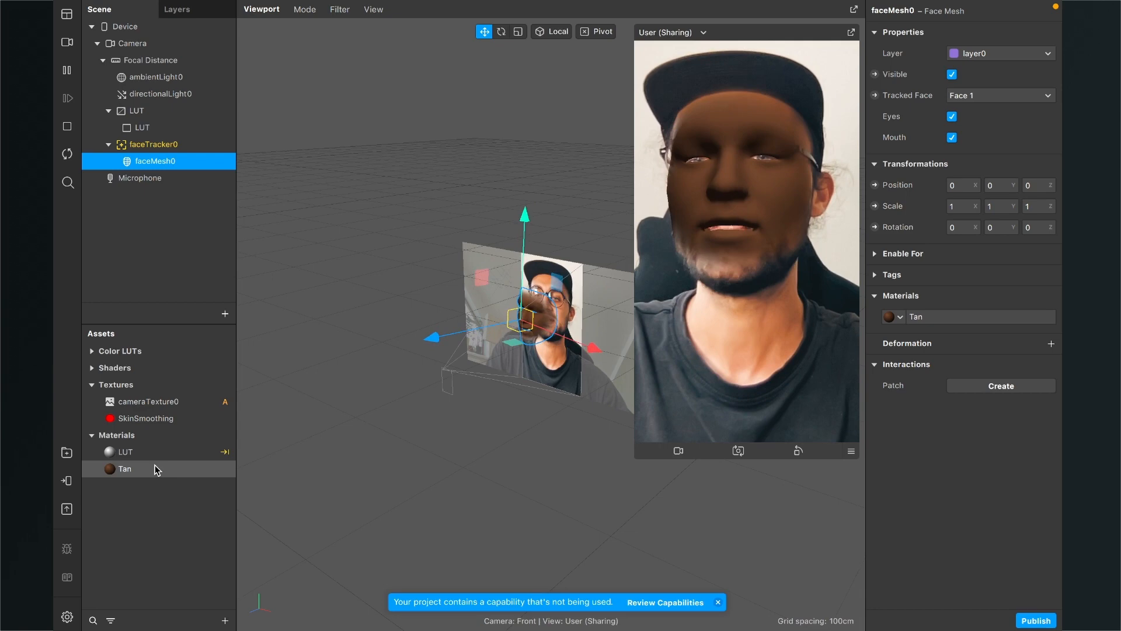
left_click(125, 468)
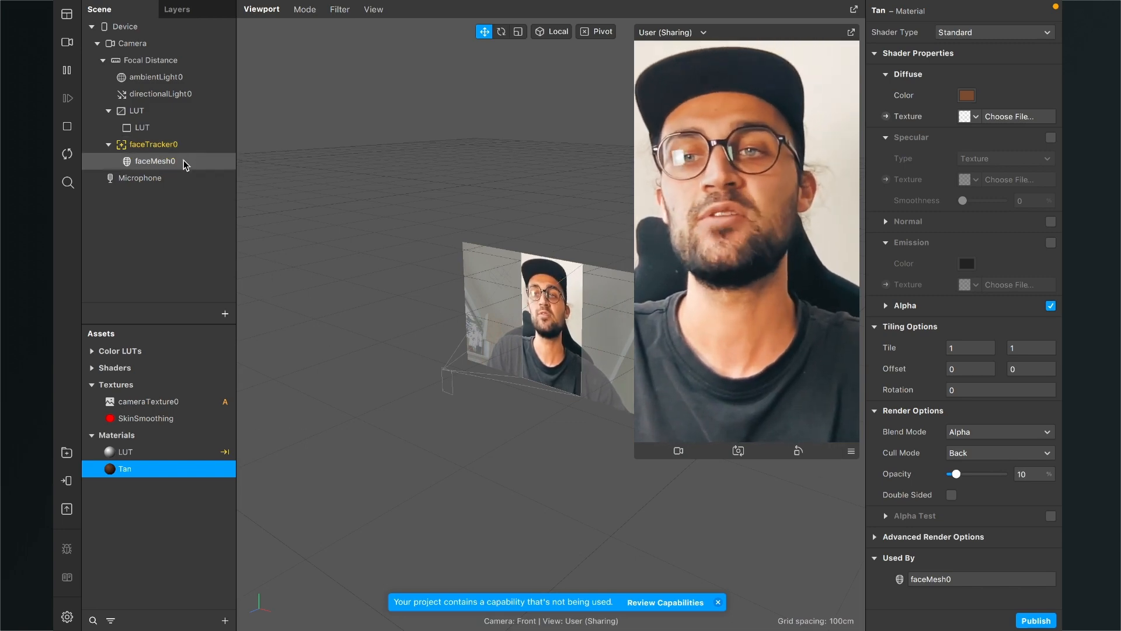
Toggle faceMesh0 visibility off and on to compare, then reselect the Tan material
left_click(156, 161)
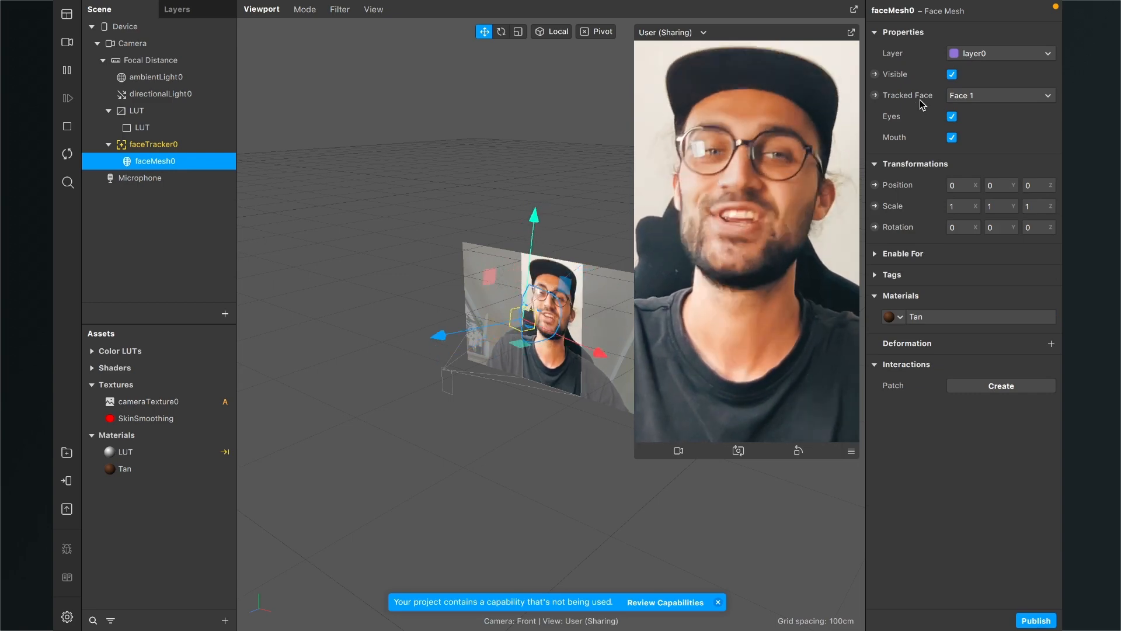
left_click(952, 73)
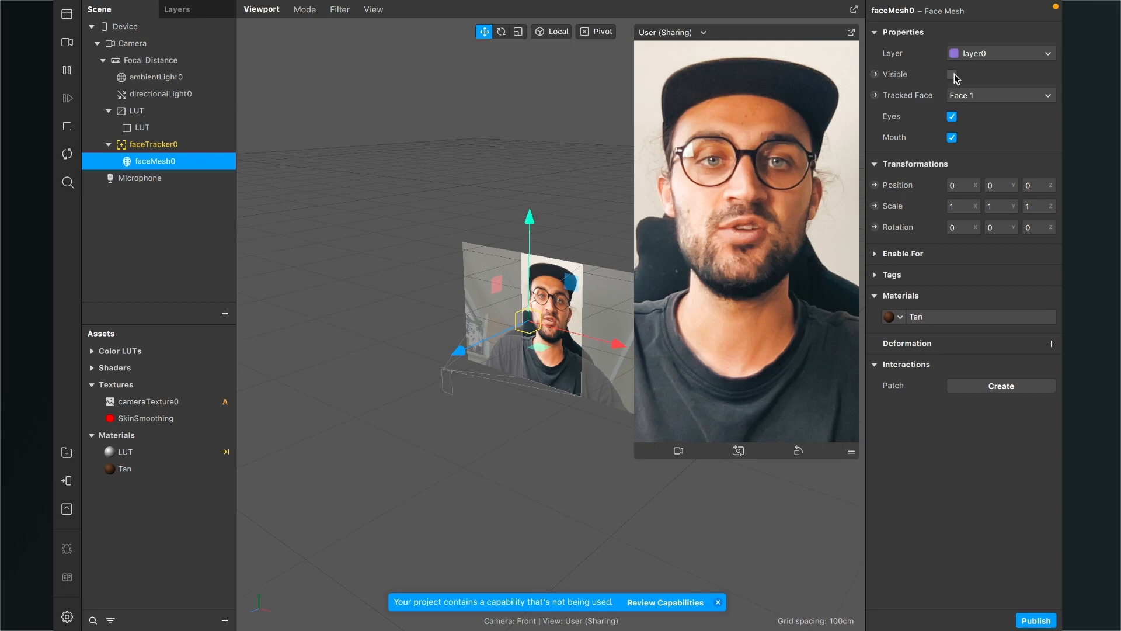
left_click(952, 74)
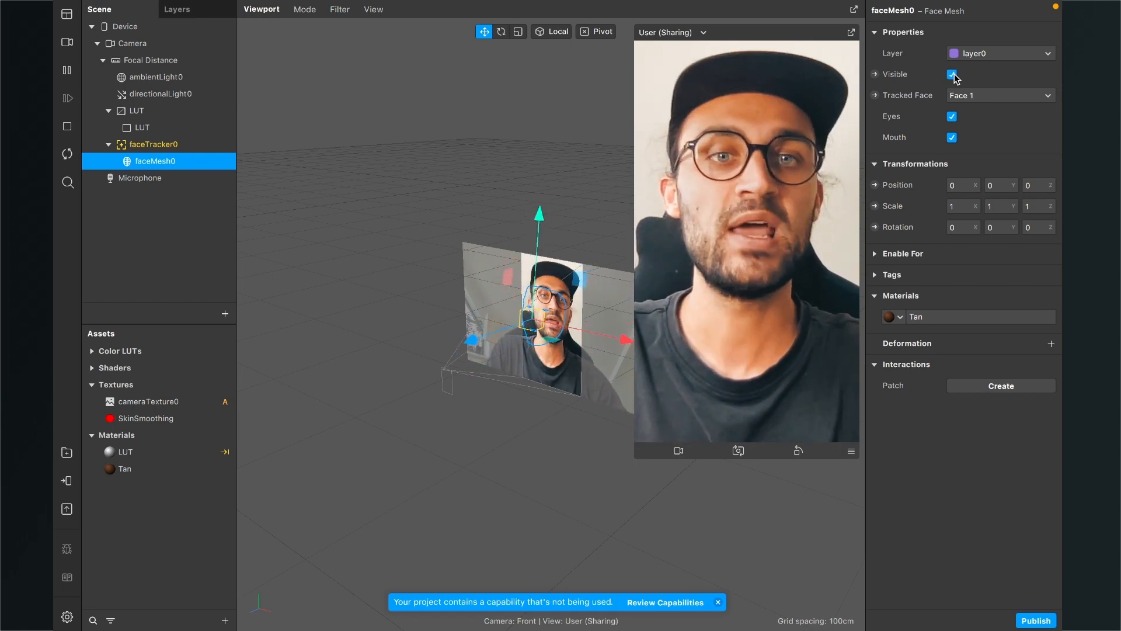
left_click(124, 469)
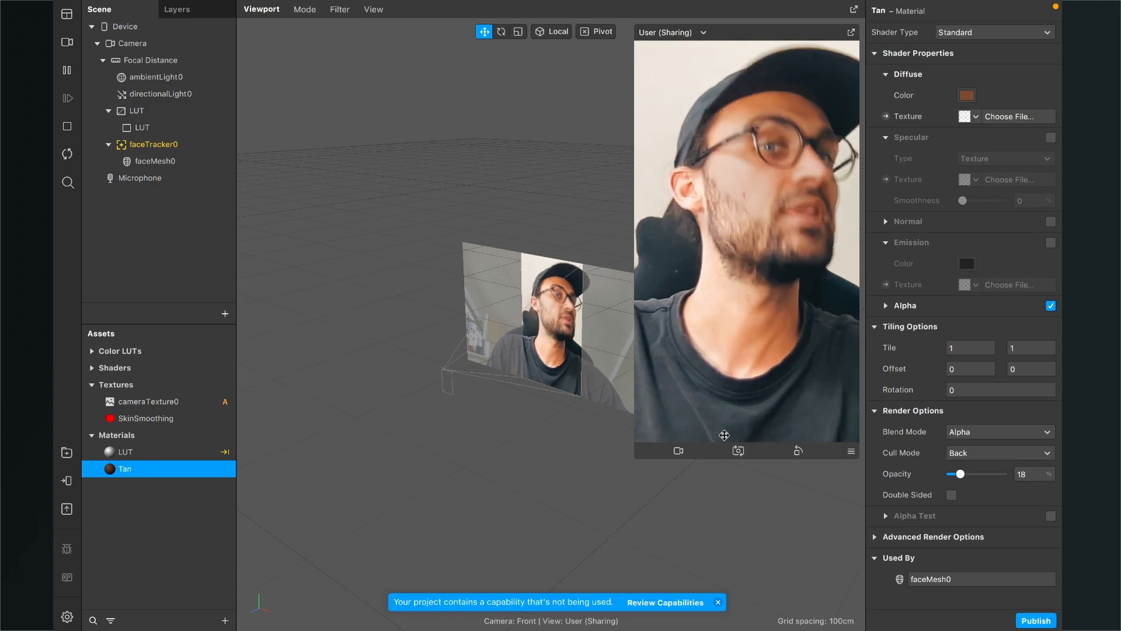
mouse_move(678, 450)
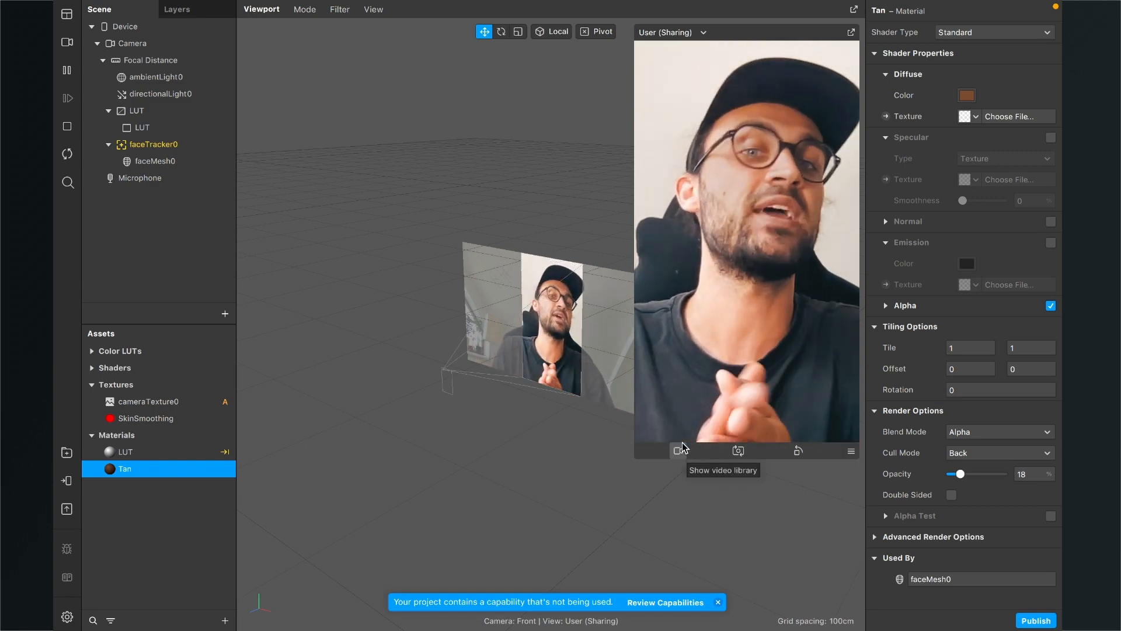